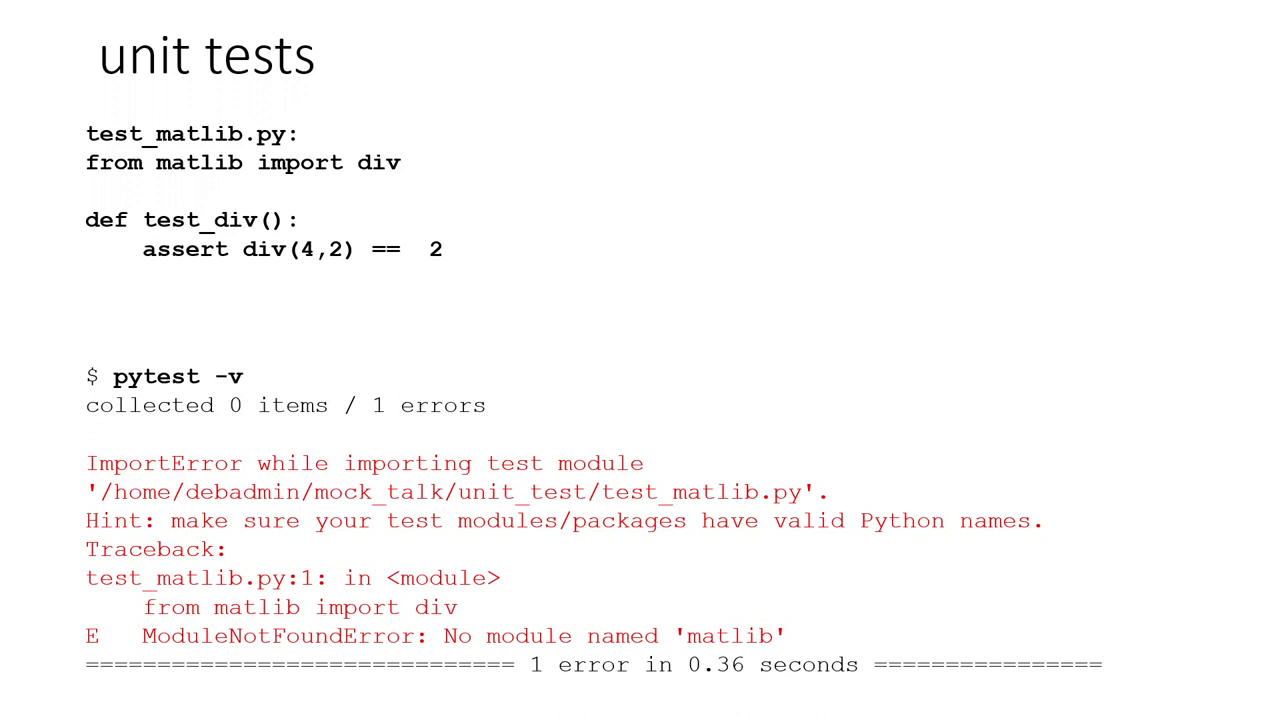
Advance past the Cobertura coverage slides and Q&A to the 'speaker unit test' feedback slide
key(Right)
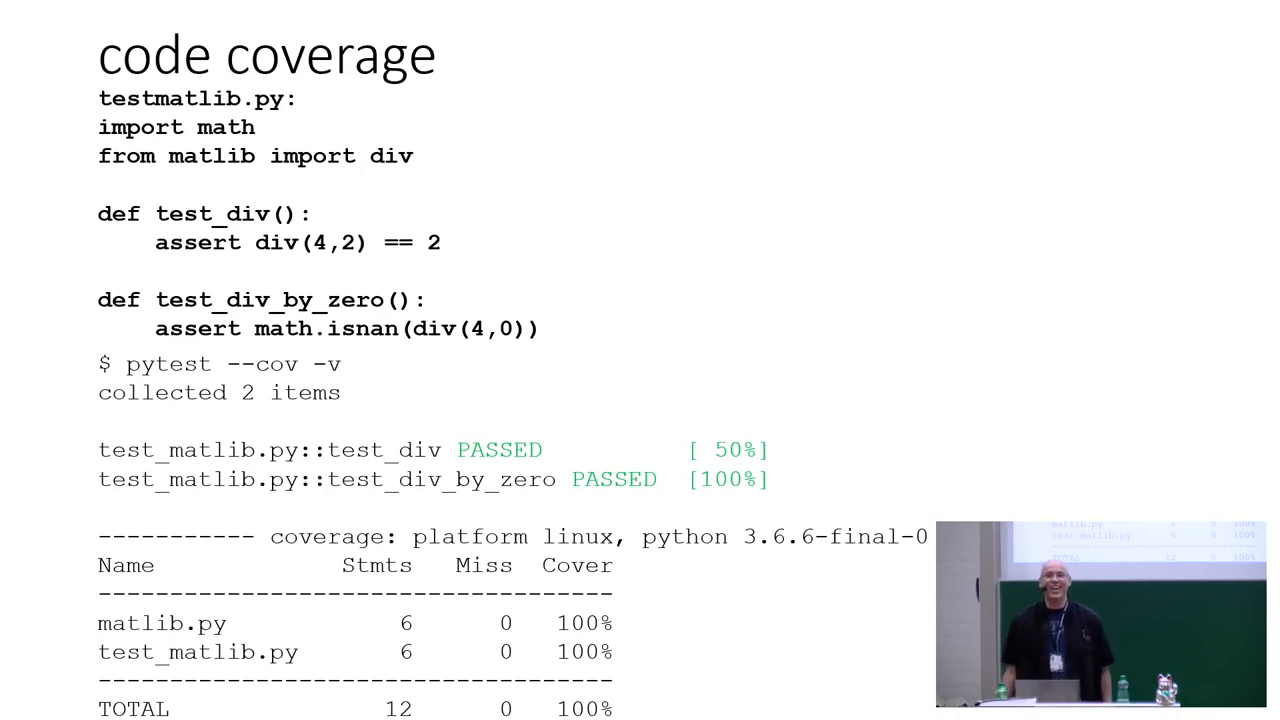
key(Right)
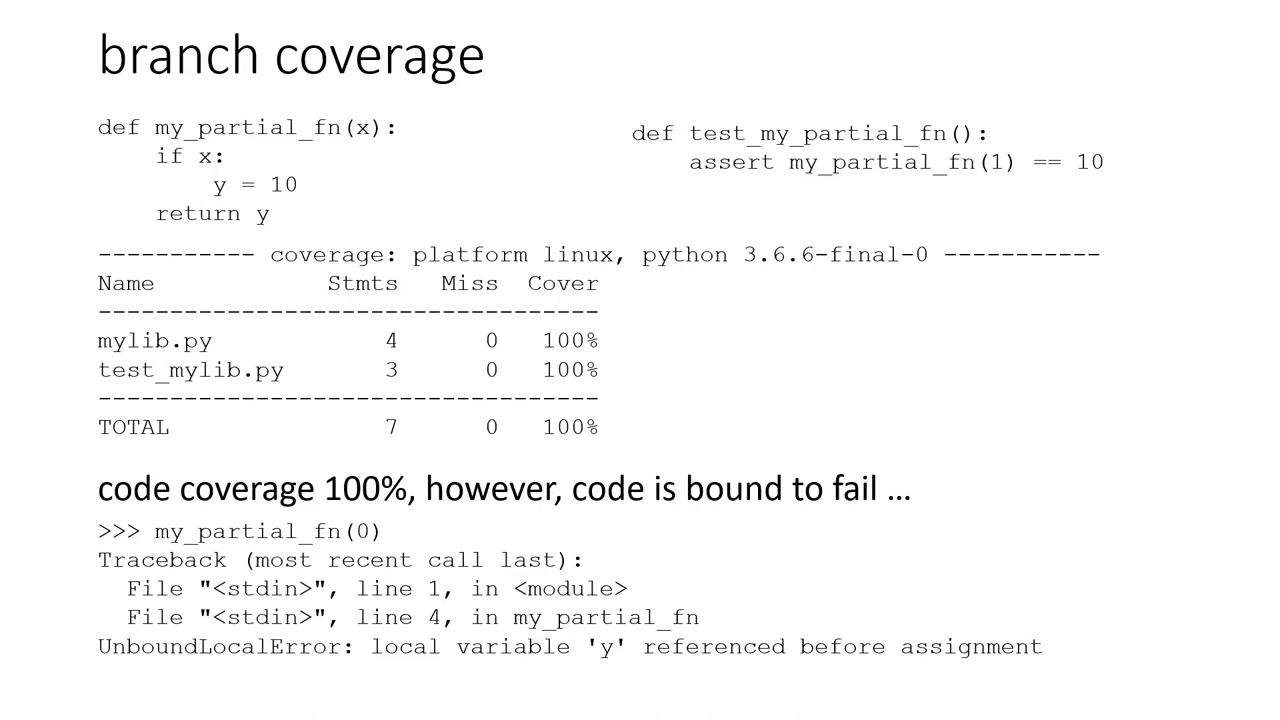
key(Right)
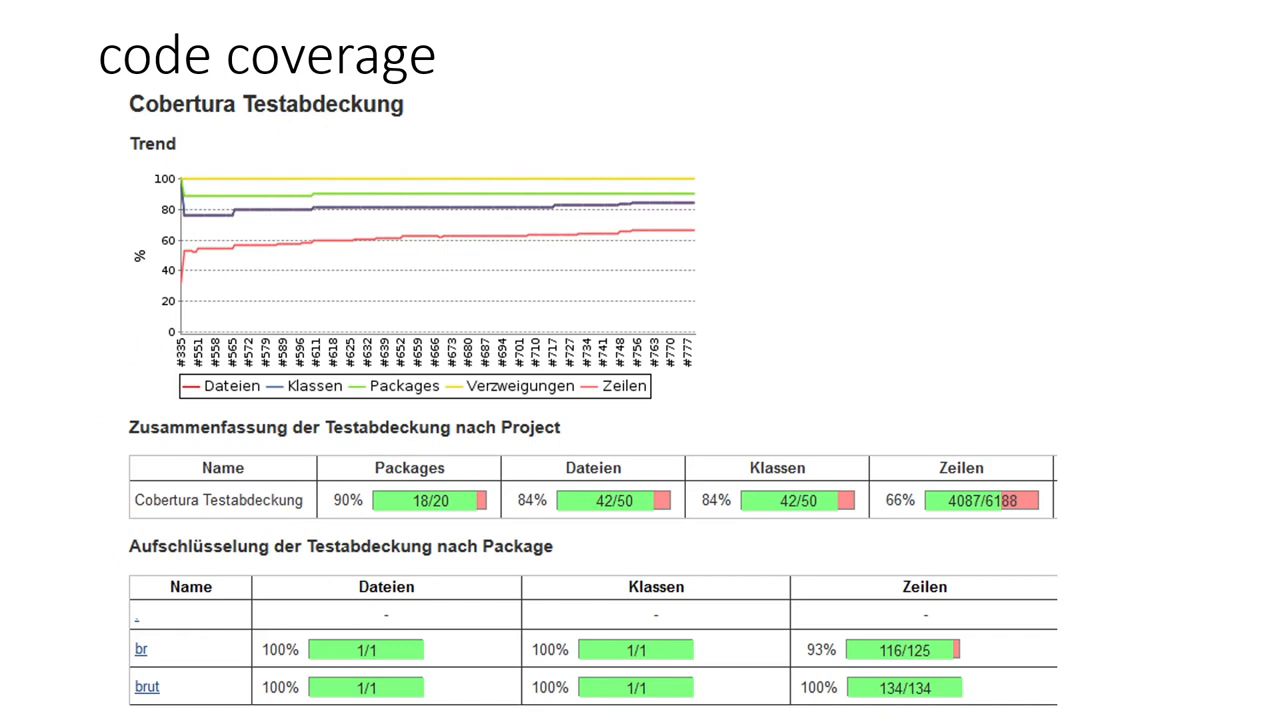
key(Right)
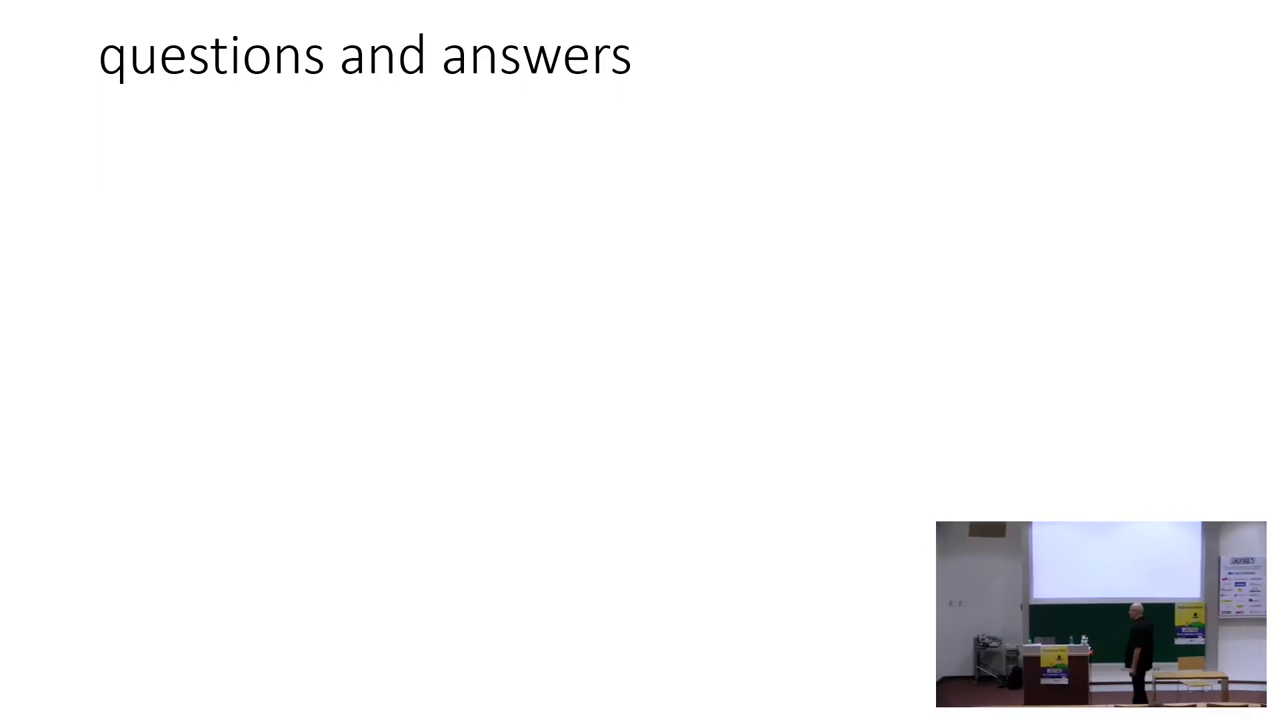
key(Right)
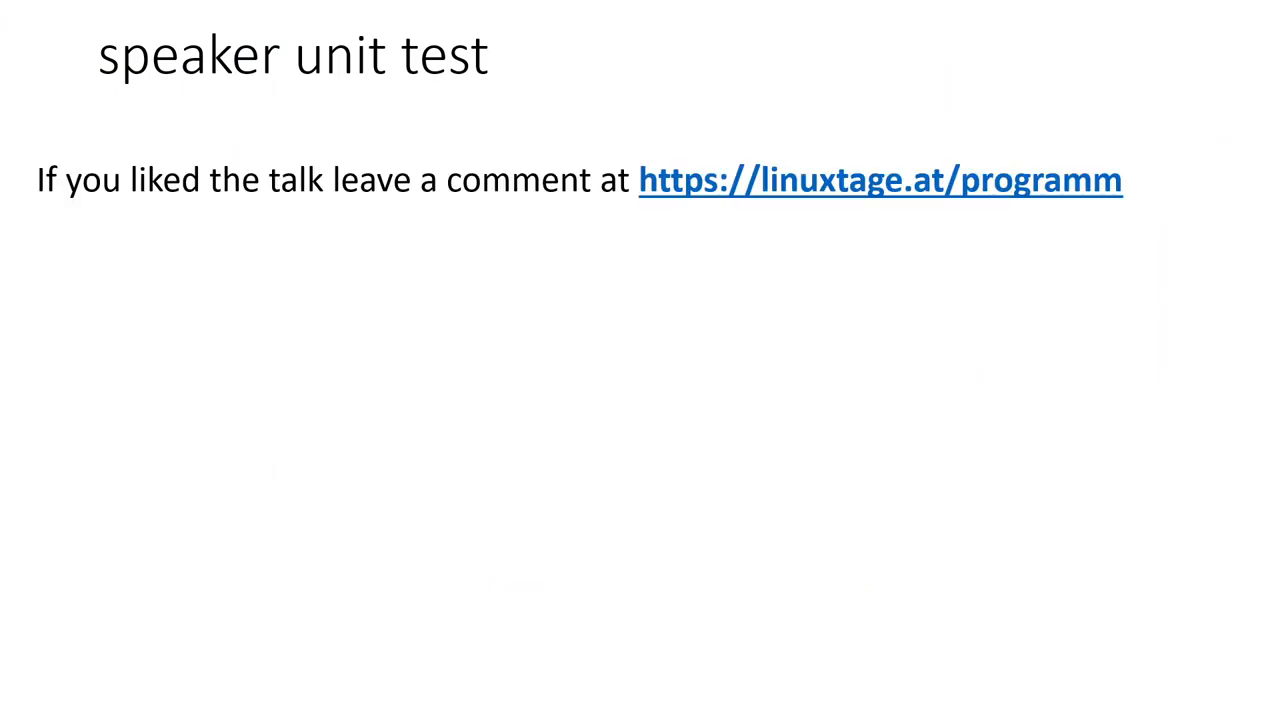